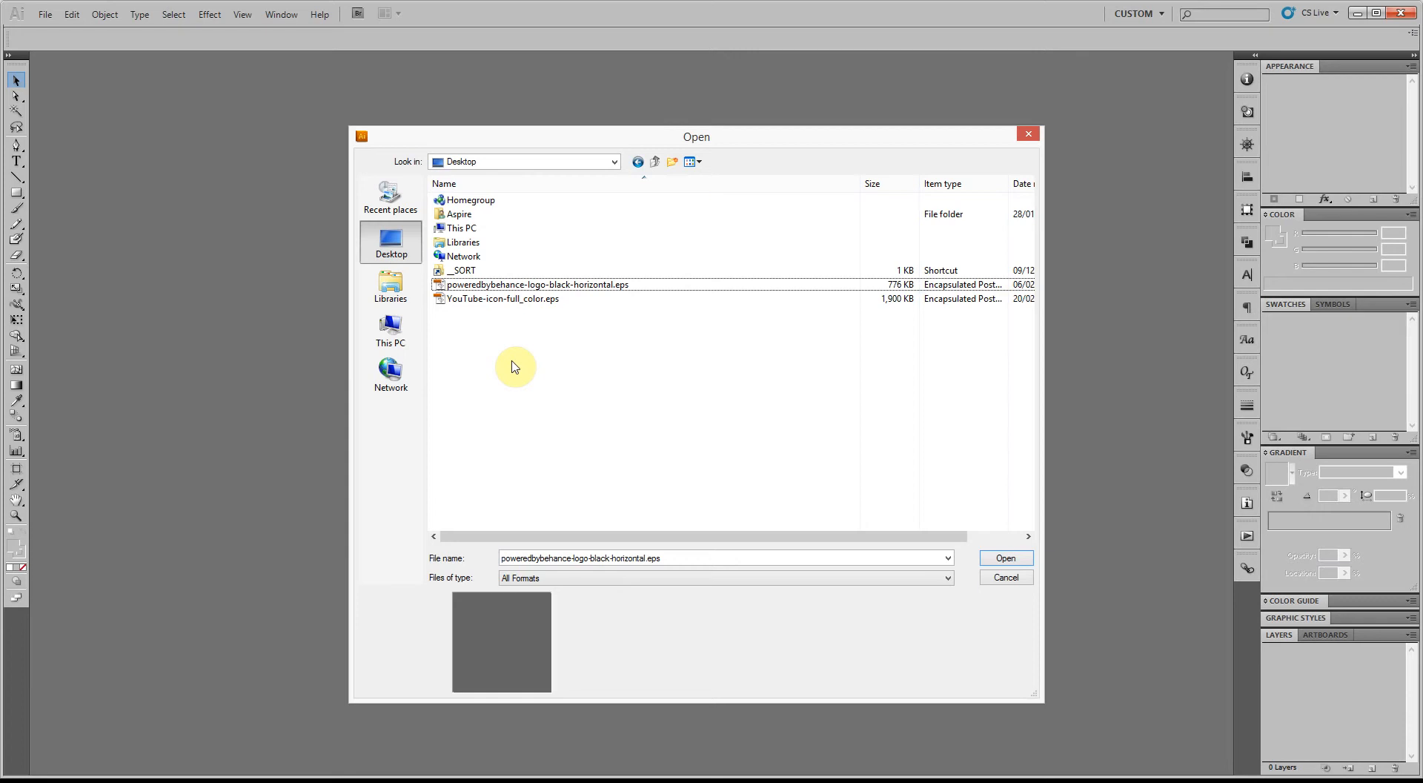
Try opening poweredbybehance-logo-black-horizontal.eps and dismiss the newer-version incompatibility alert
click(535, 284)
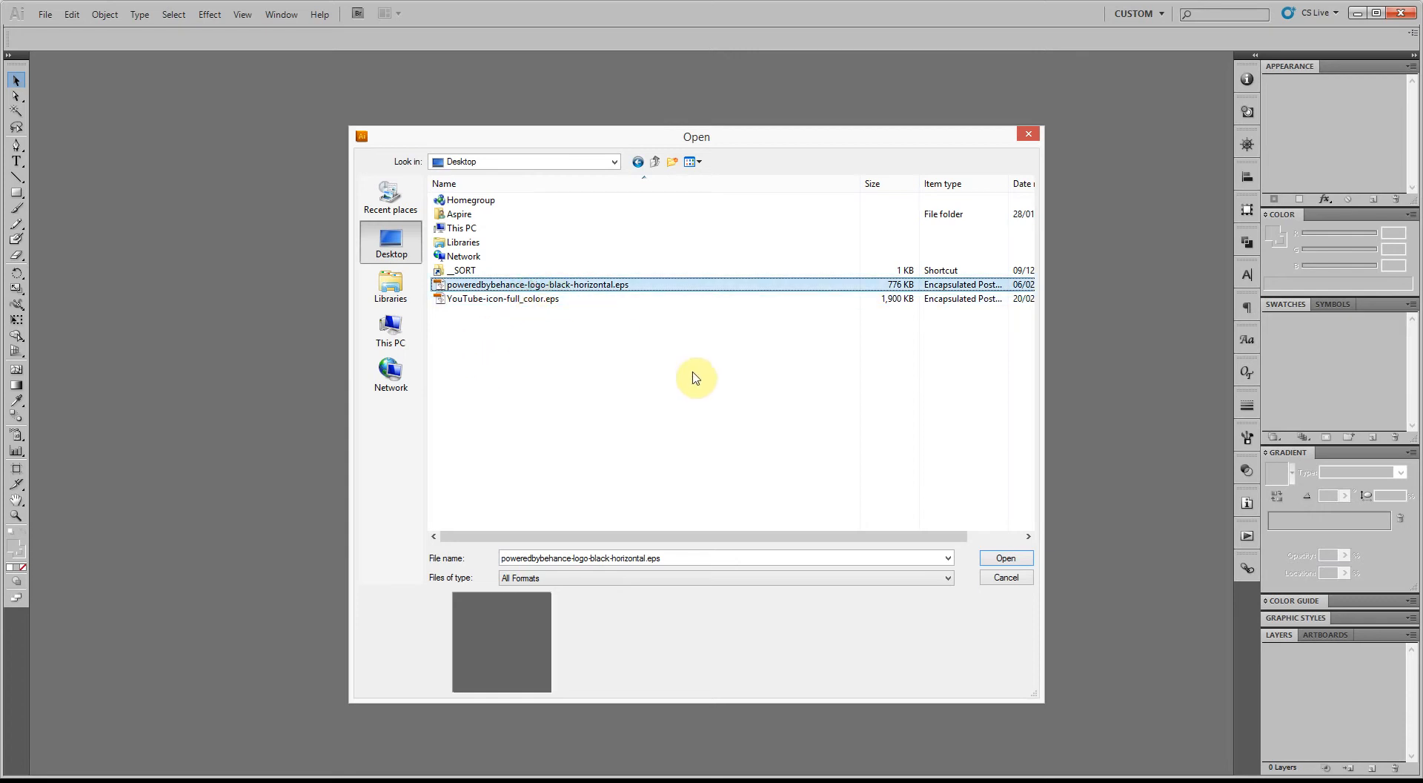
click(1005, 557)
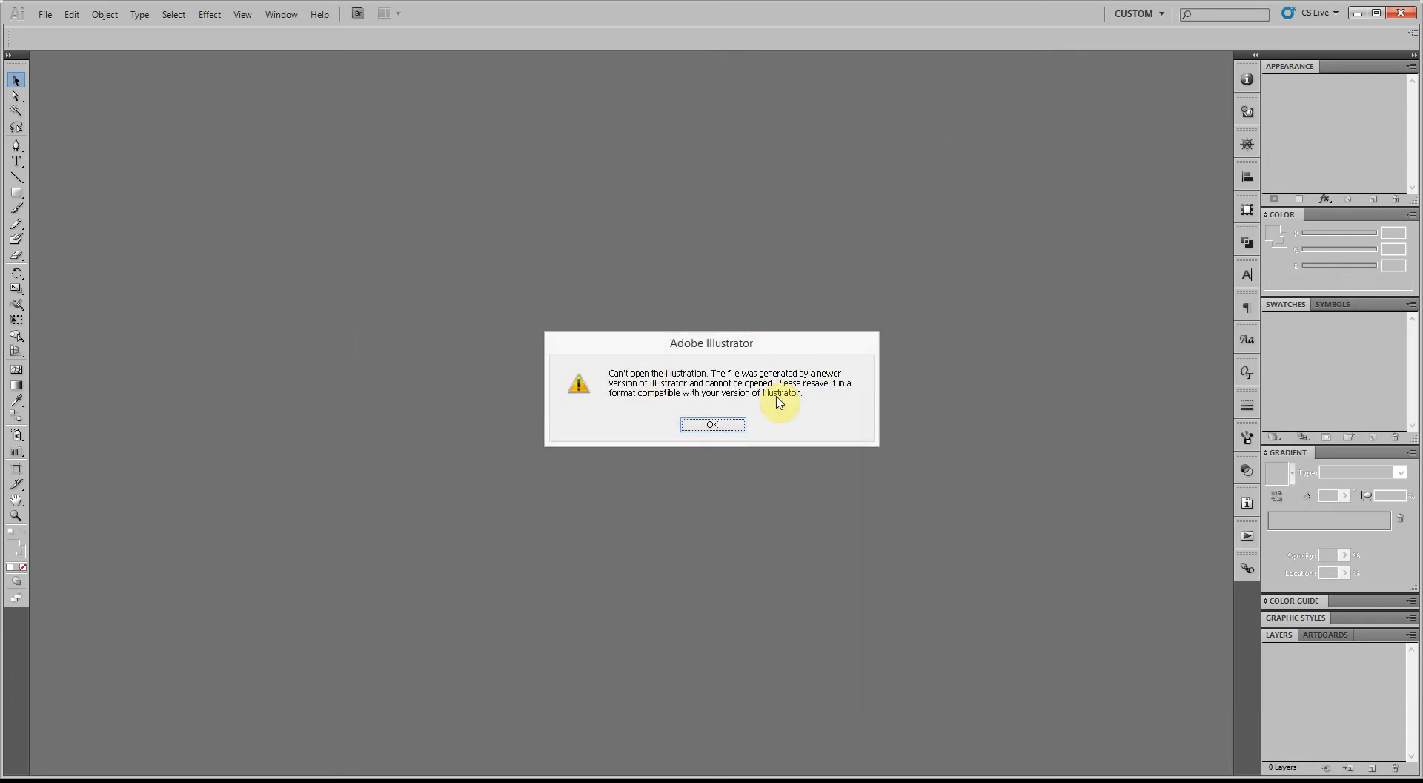
mouse_move(735, 425)
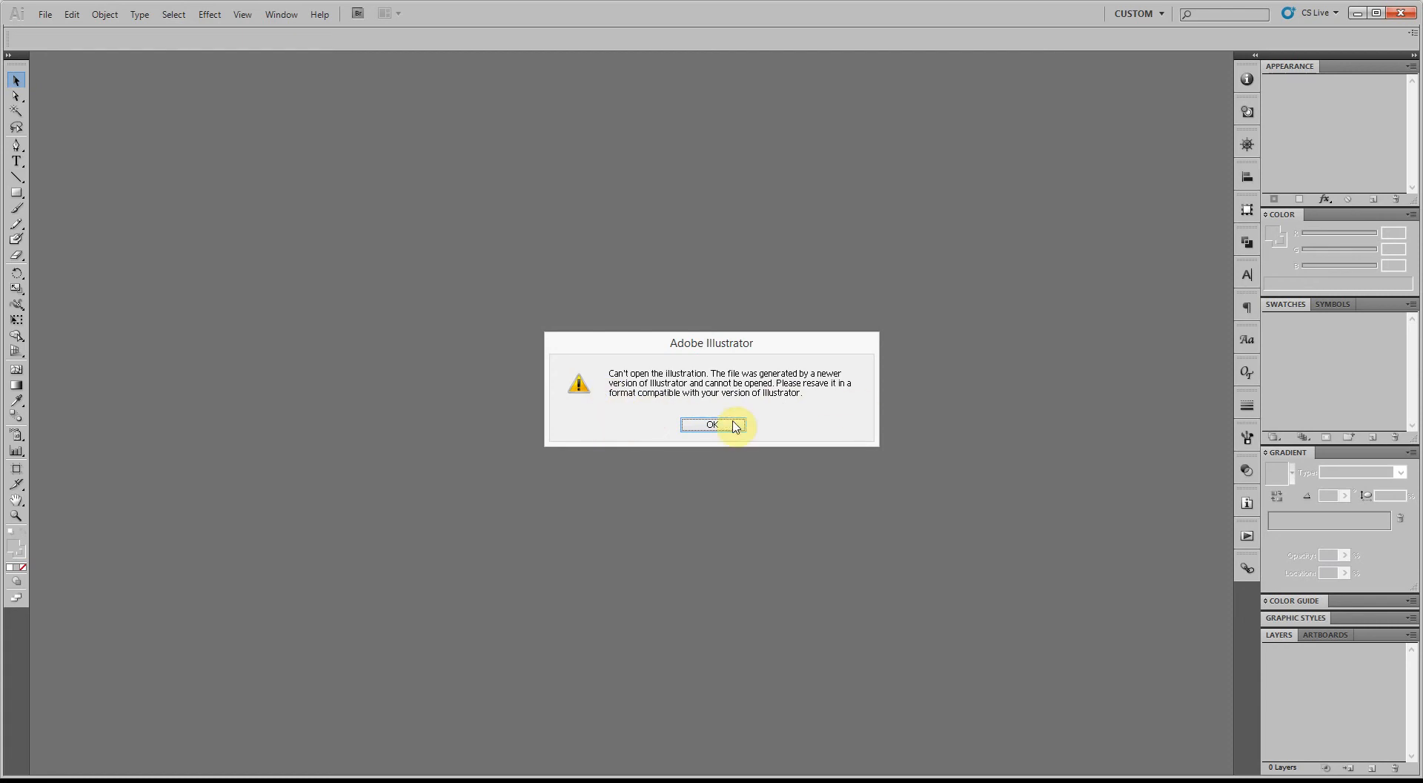
click(702, 424)
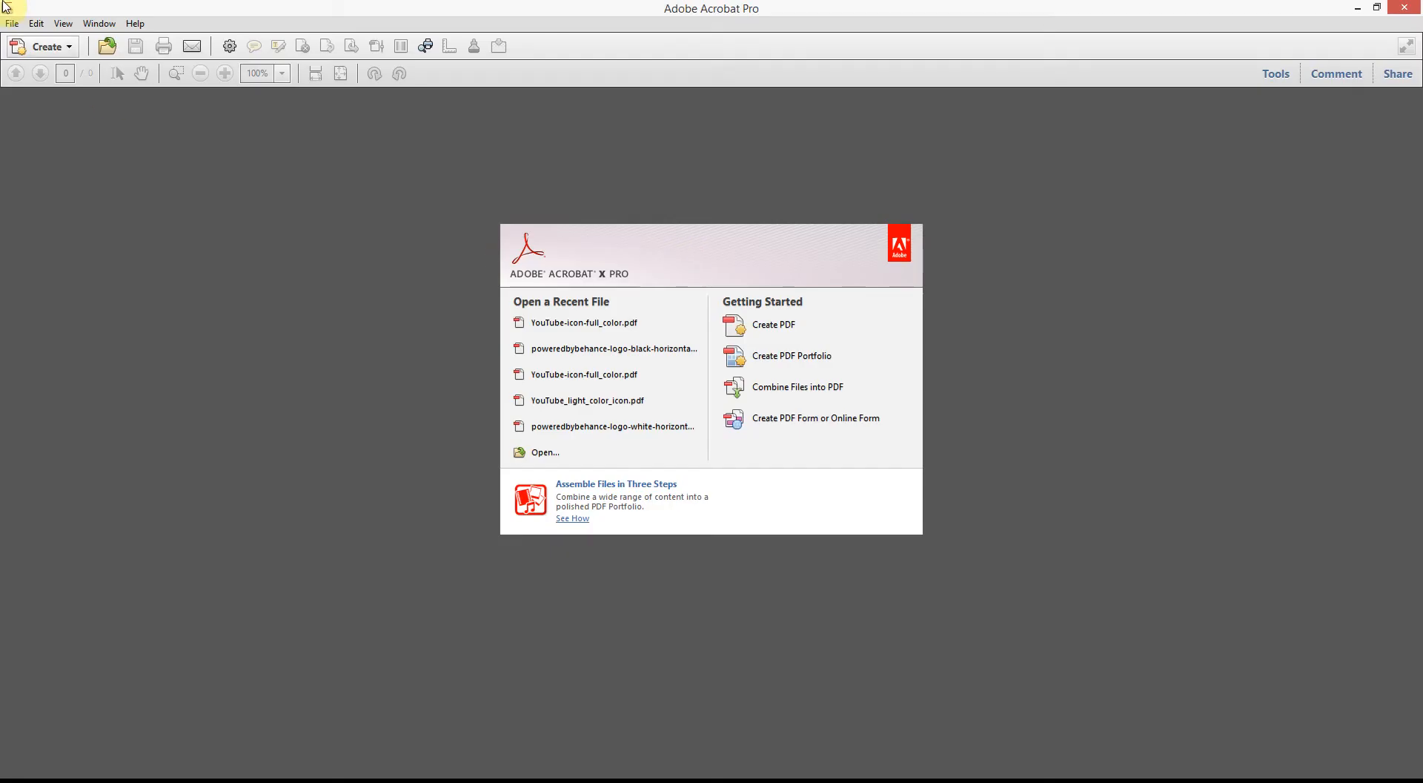
Open the Behance EPS in Acrobat and save it as poweredbybehance-logo-black-horizontal.pdf on the Desktop
click(544, 452)
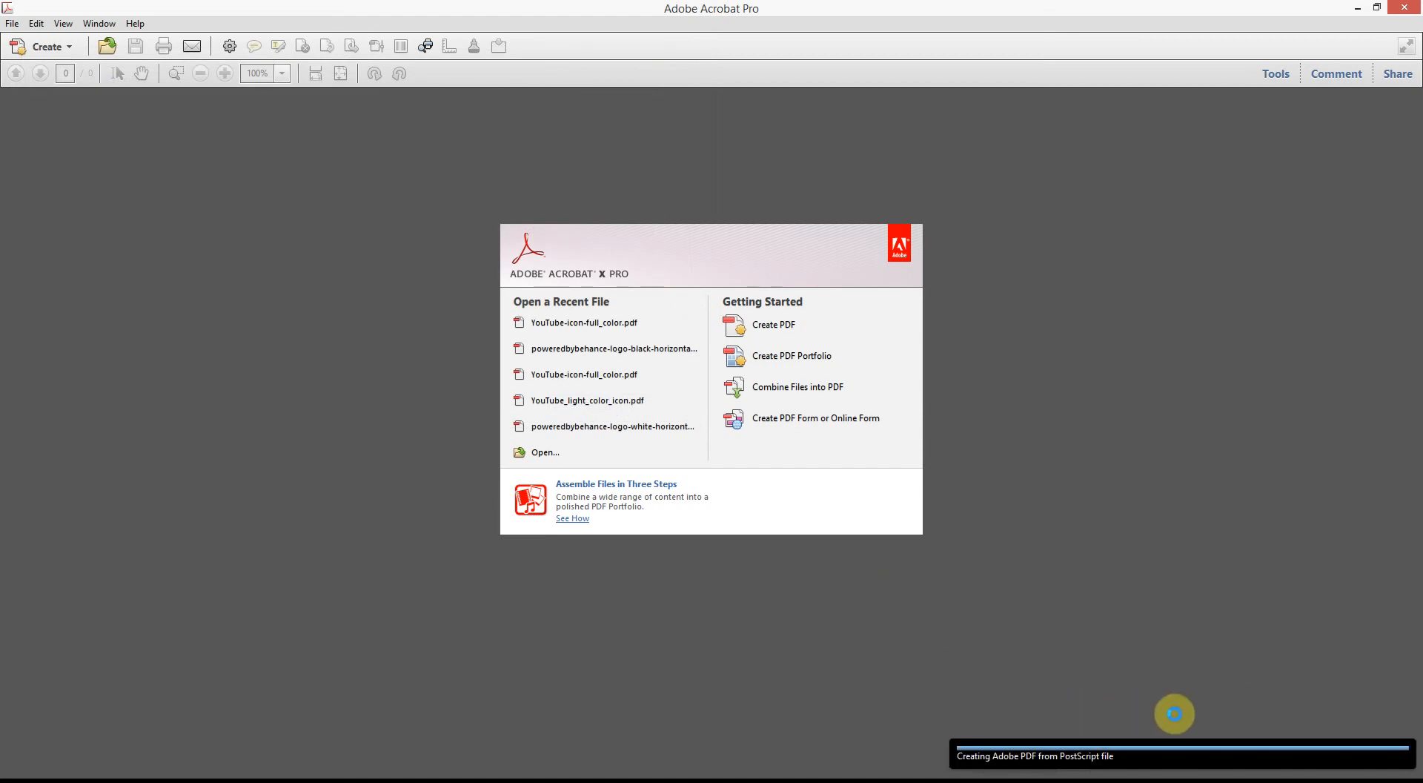
click(611, 348)
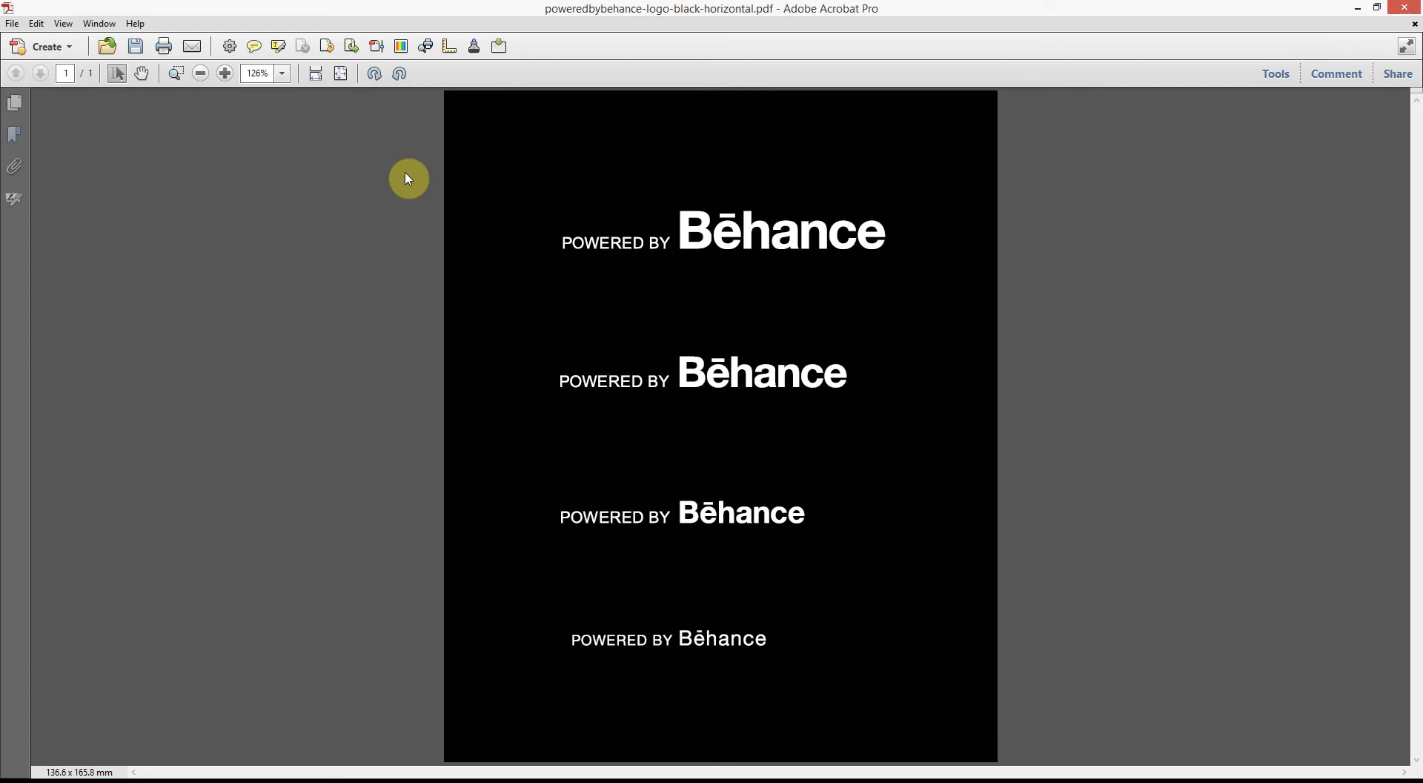
mouse_move(15, 73)
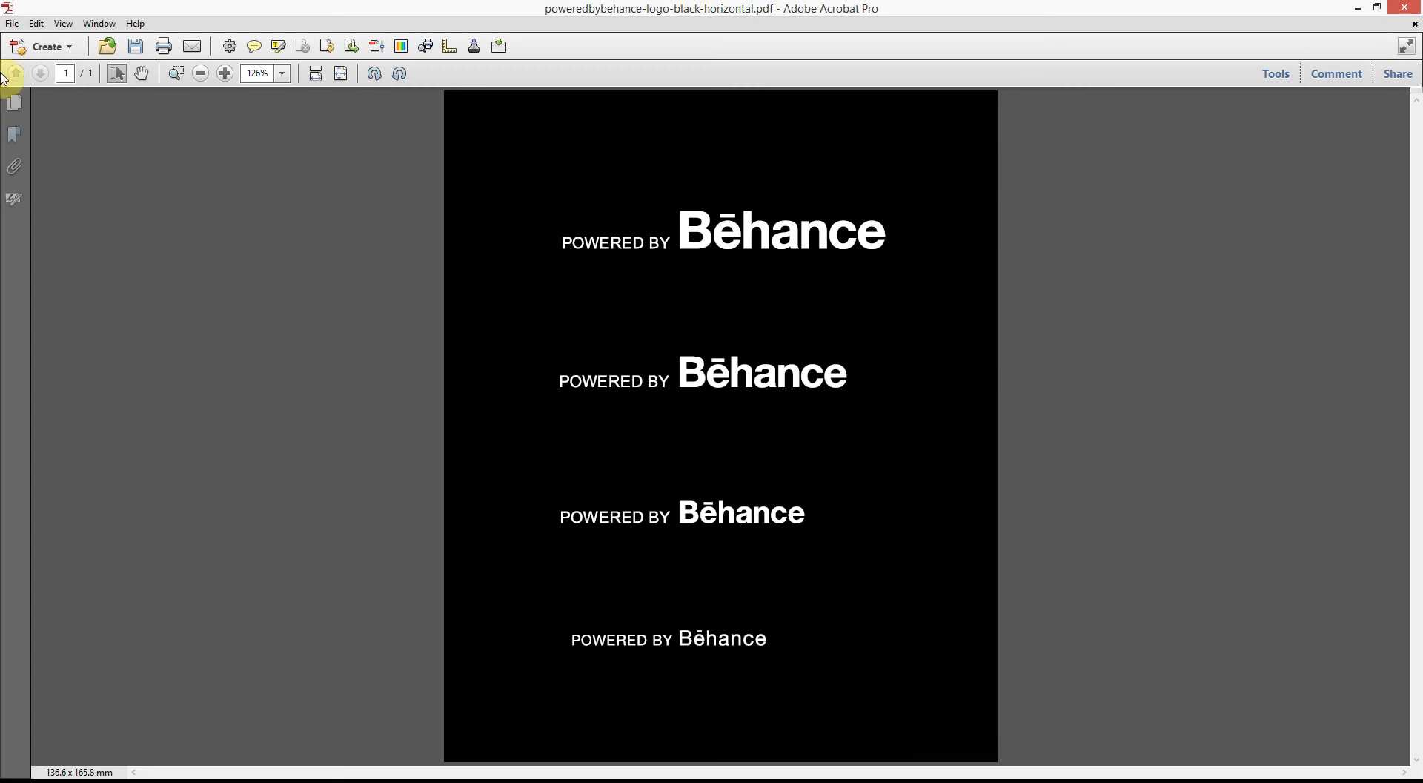
click(12, 23)
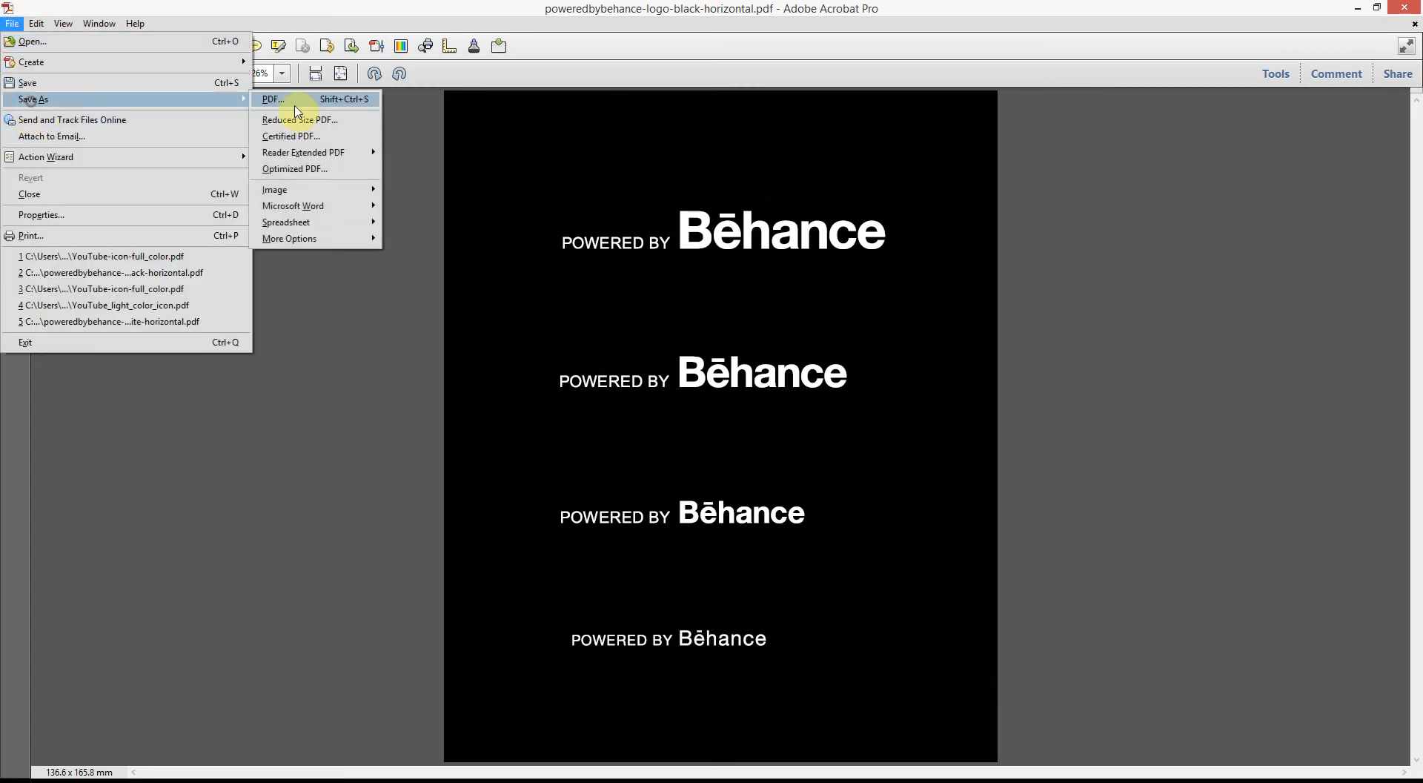
click(270, 97)
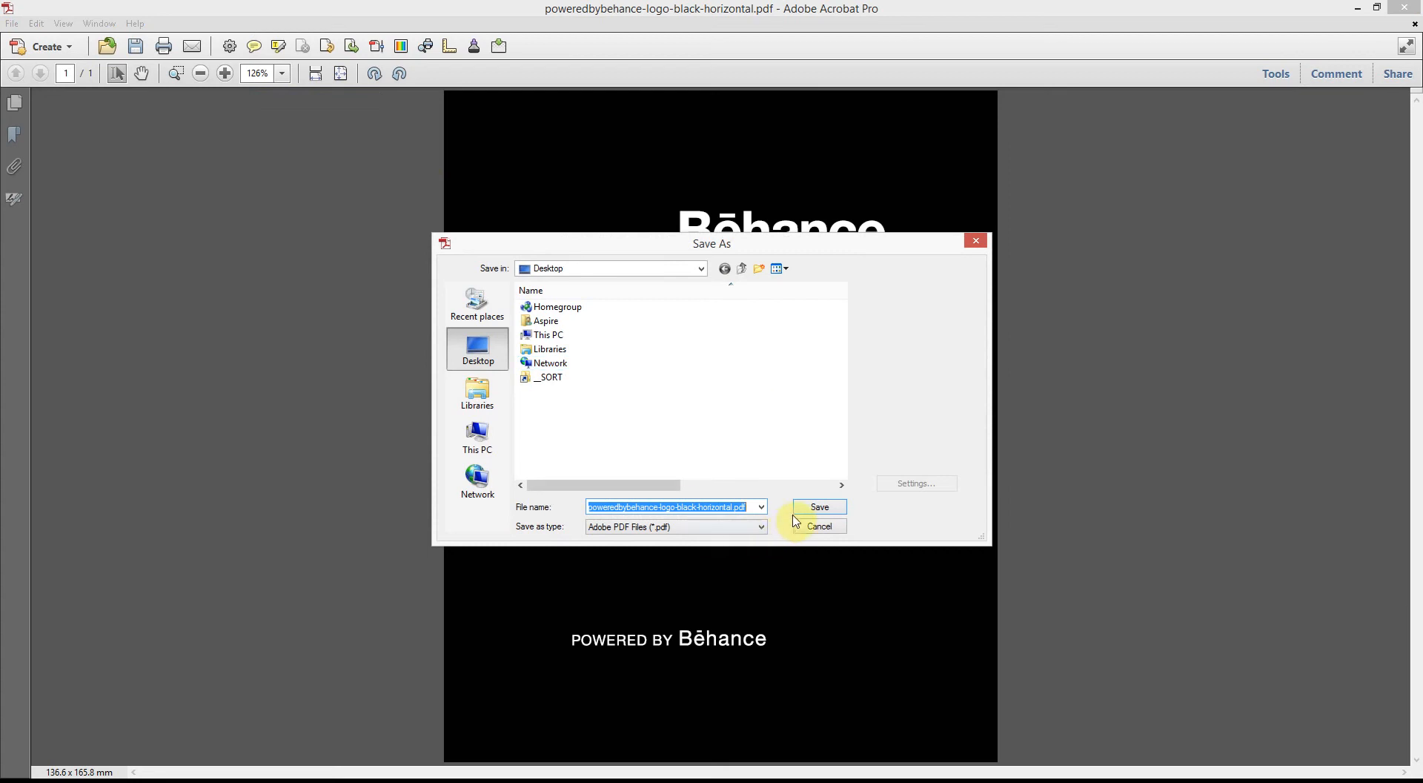
click(816, 507)
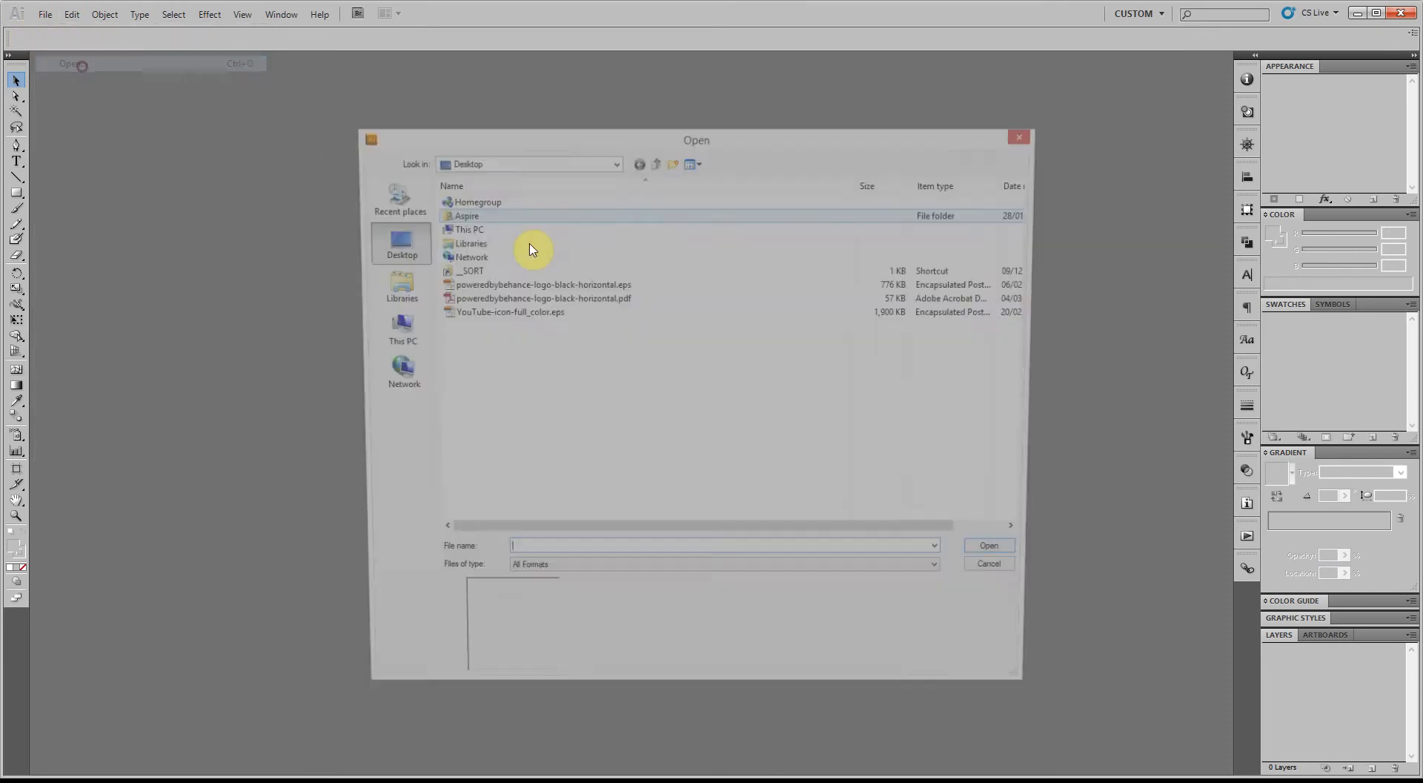
Open poweredbybehance-logo-black-horizontal.pdf in Illustrator and select all its artwork
click(542, 298)
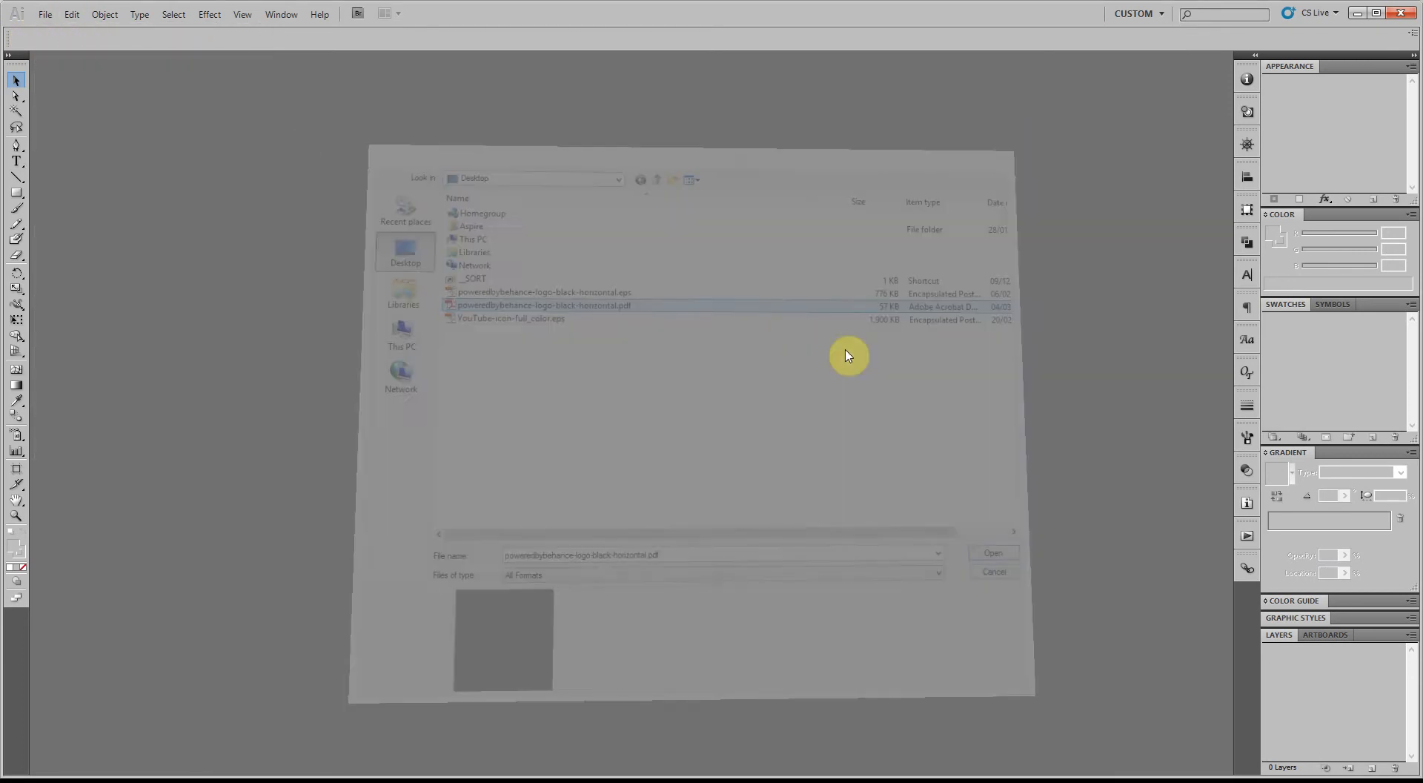
click(992, 552)
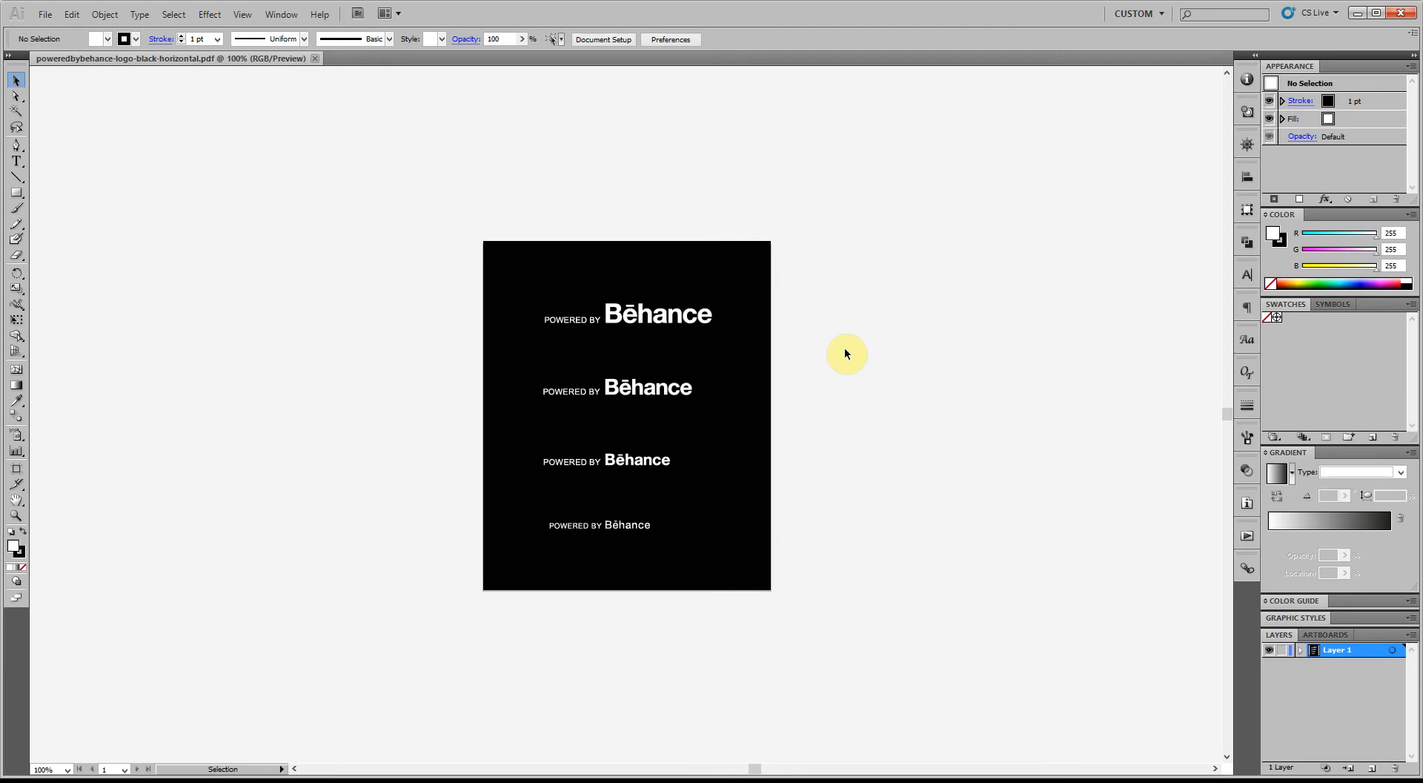
mouse_move(675, 334)
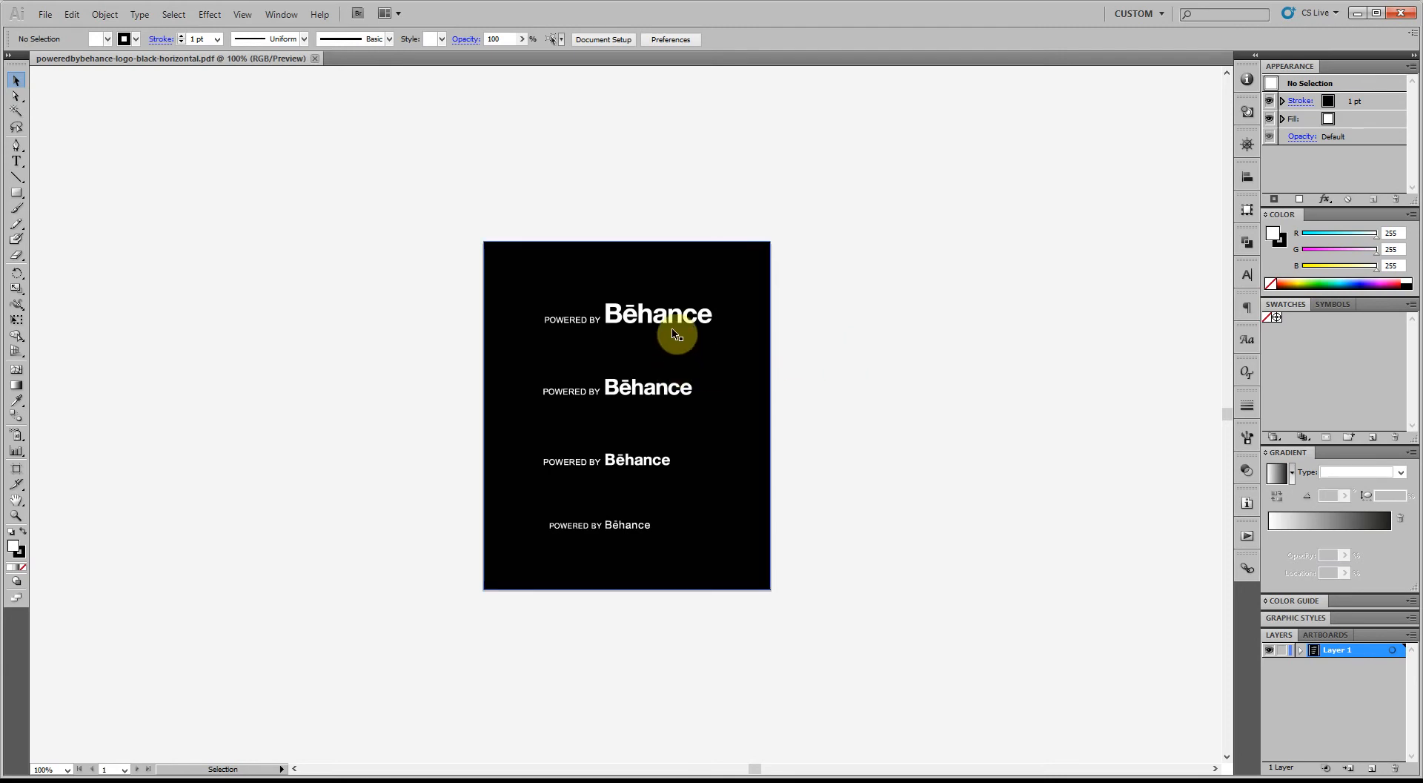
key(ctrl+a)
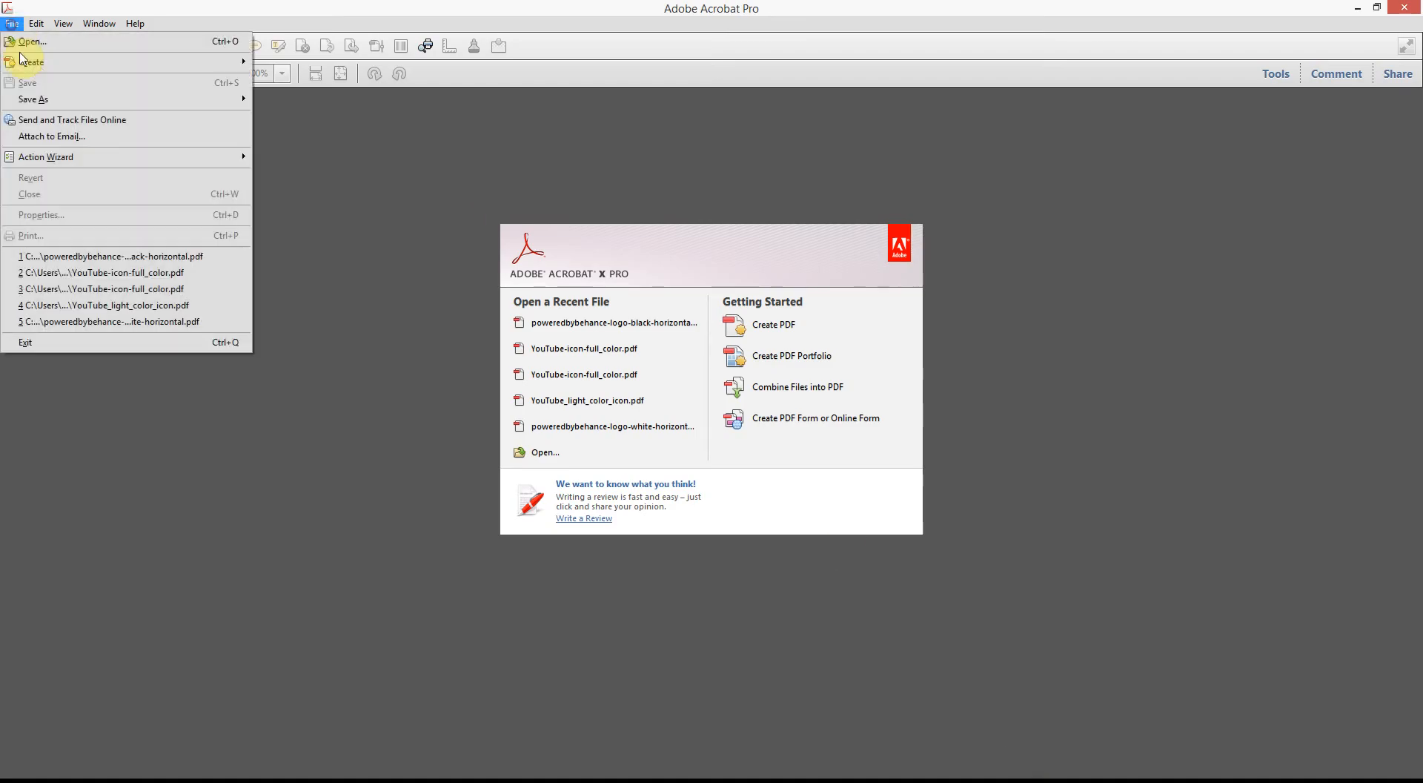
Open YouTube-icon-full_color.eps in Acrobat with the file type set to All Files
click(32, 41)
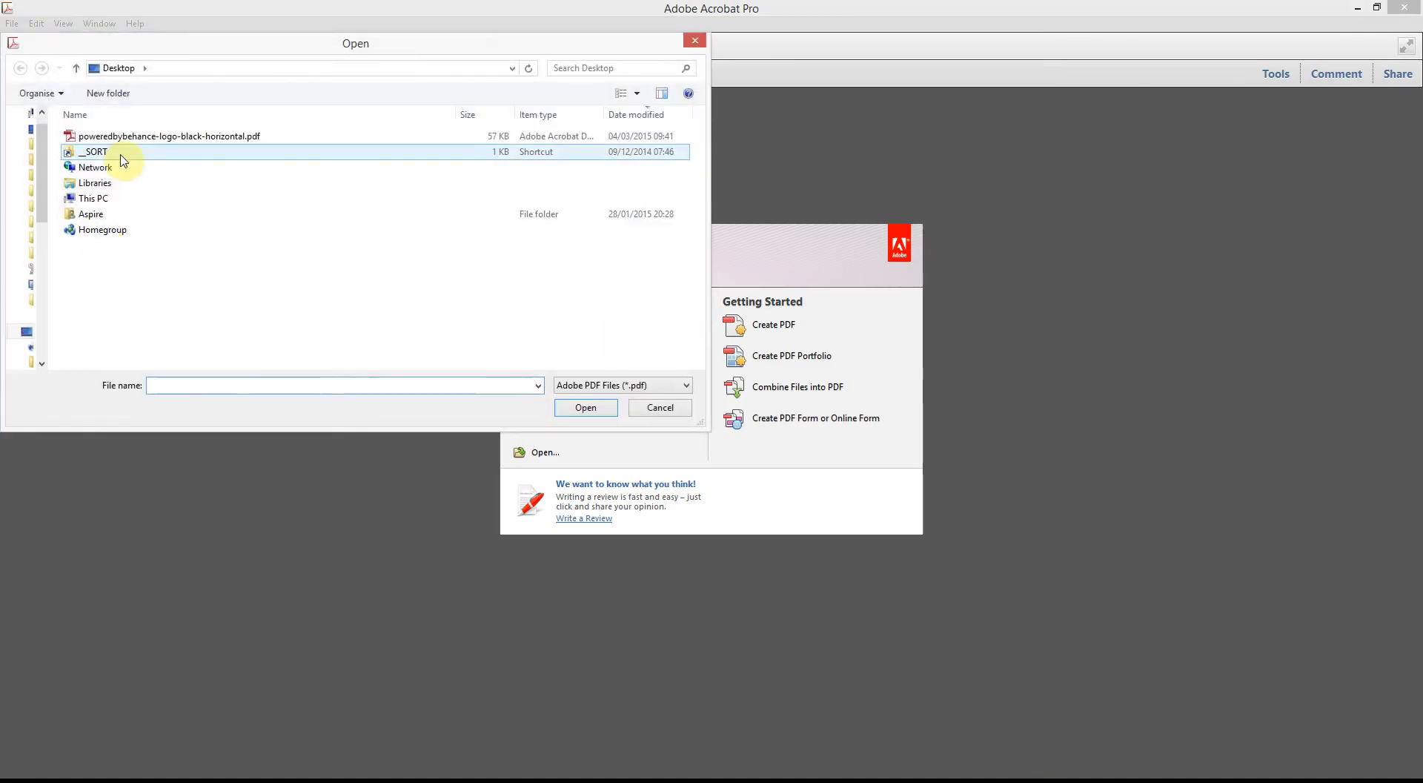
click(622, 384)
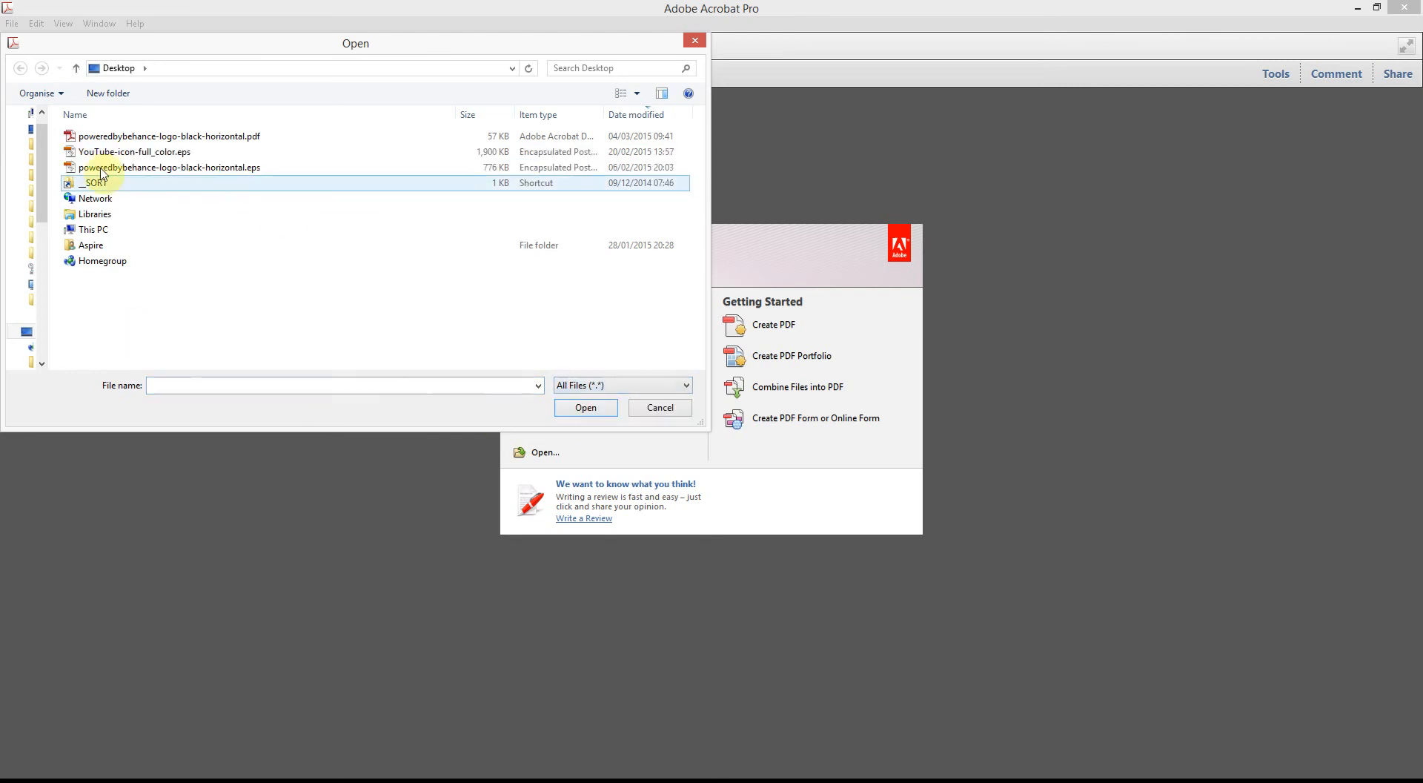
click(134, 152)
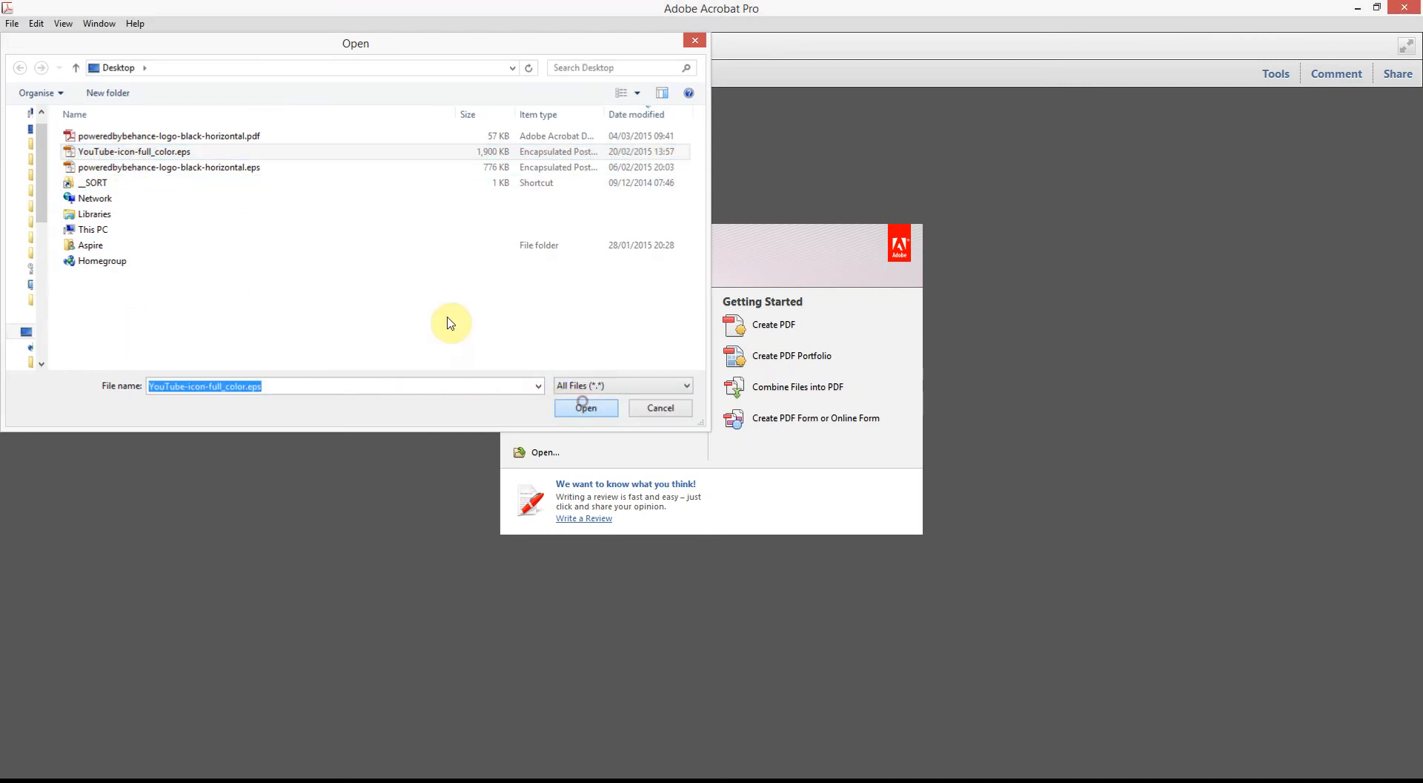
click(586, 407)
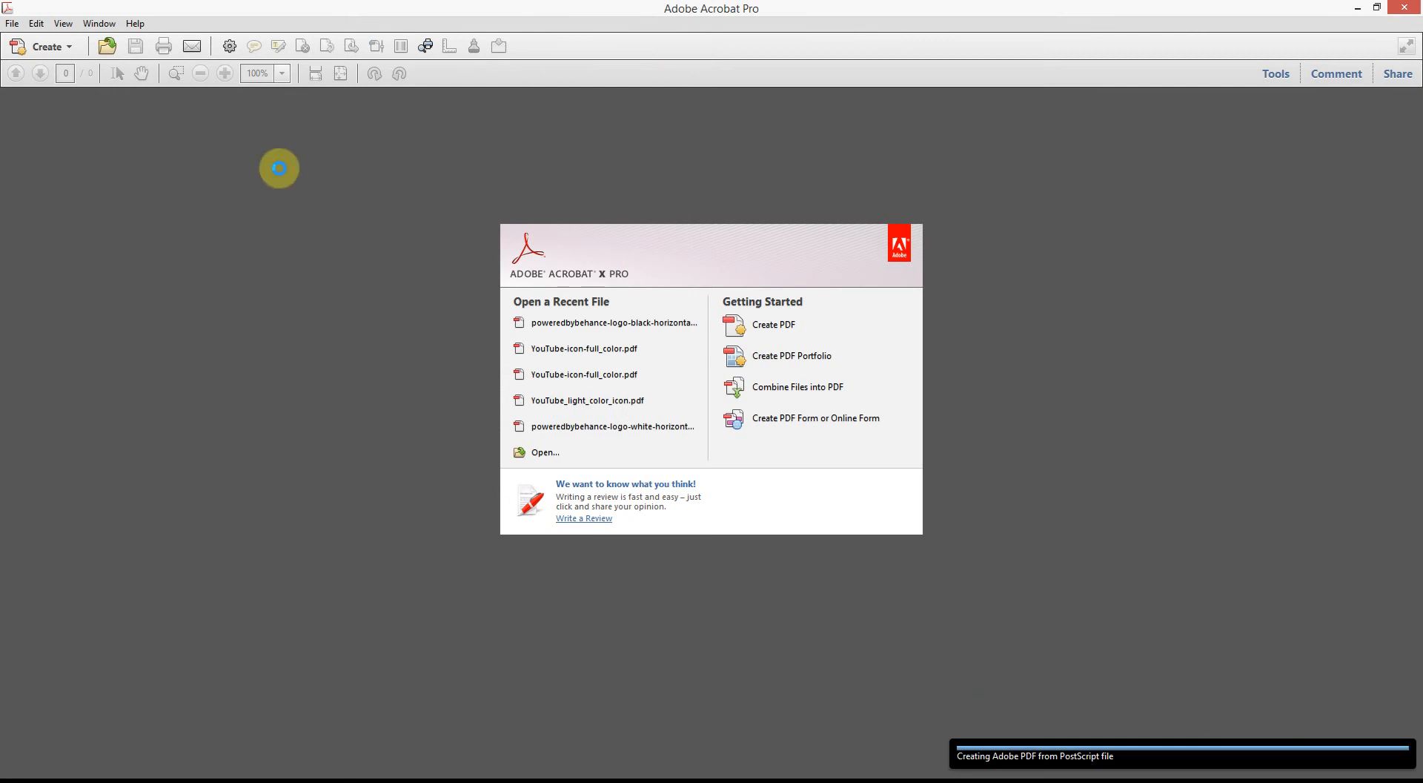
click(584, 348)
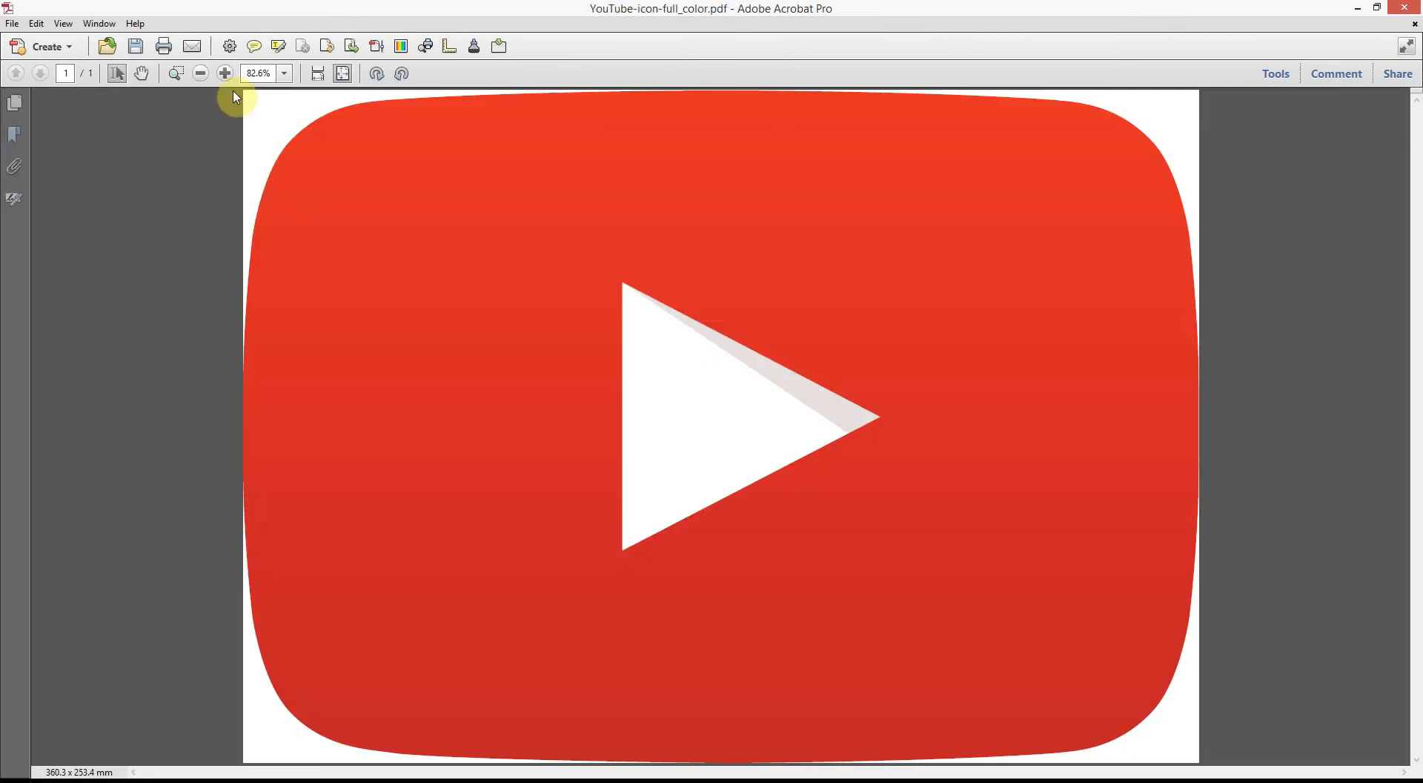
Save the converted YouTube icon as a PDF on the Desktop
click(12, 23)
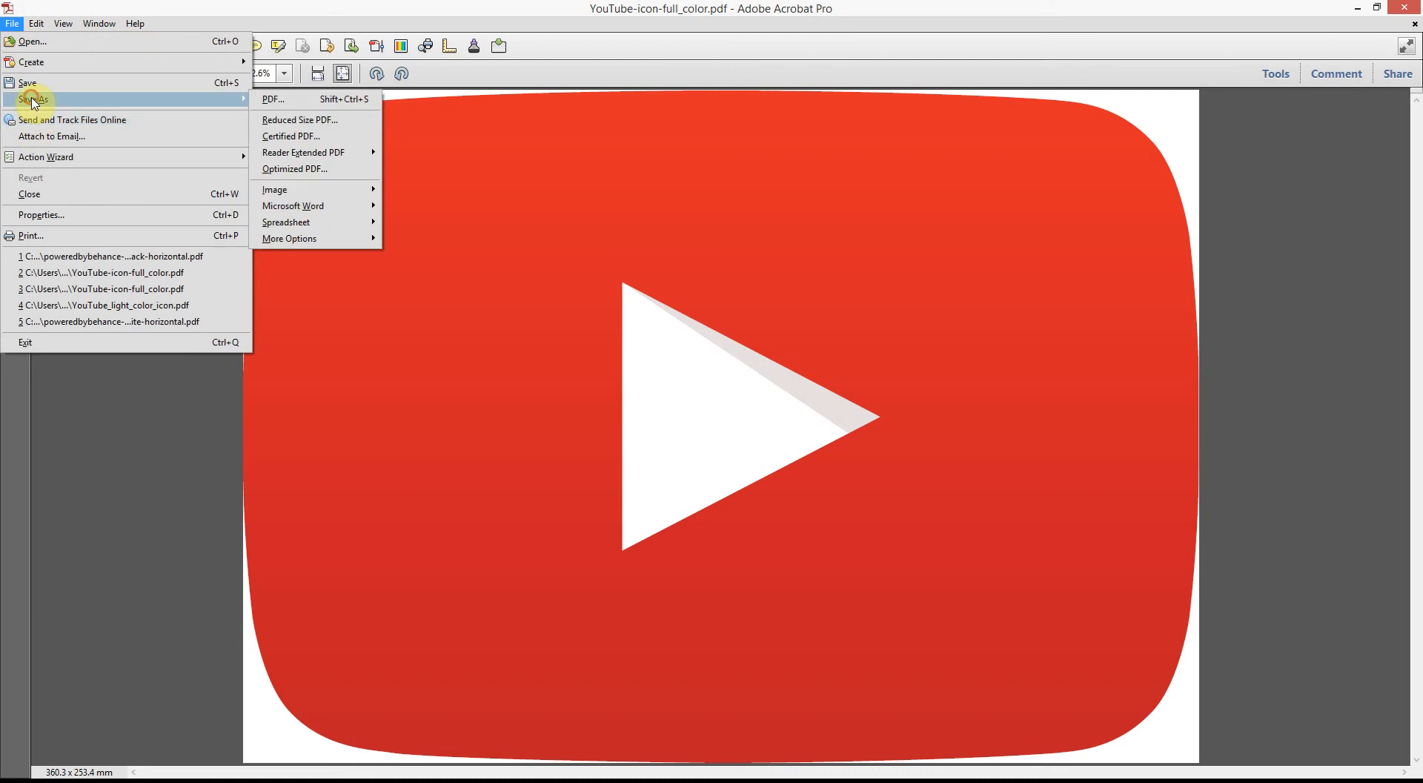
click(271, 99)
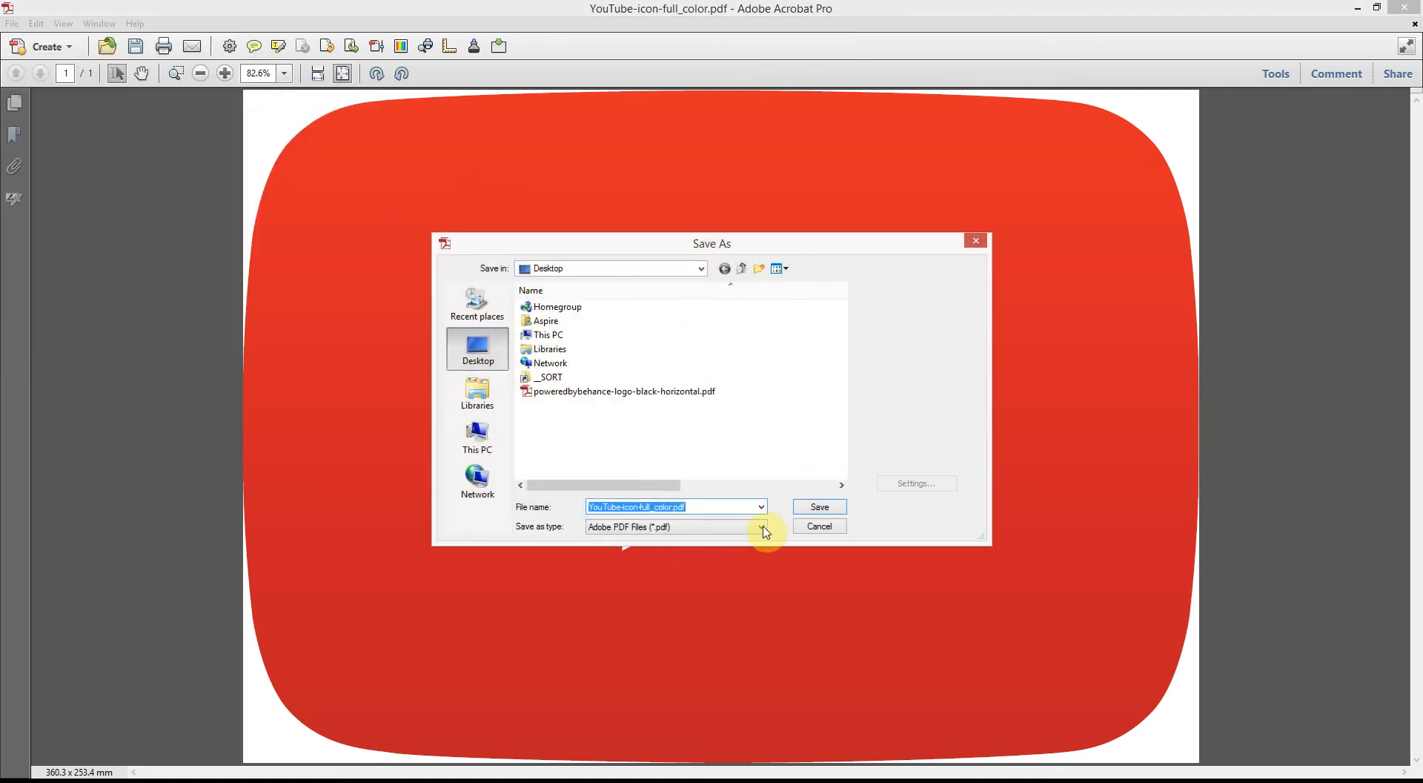
click(816, 527)
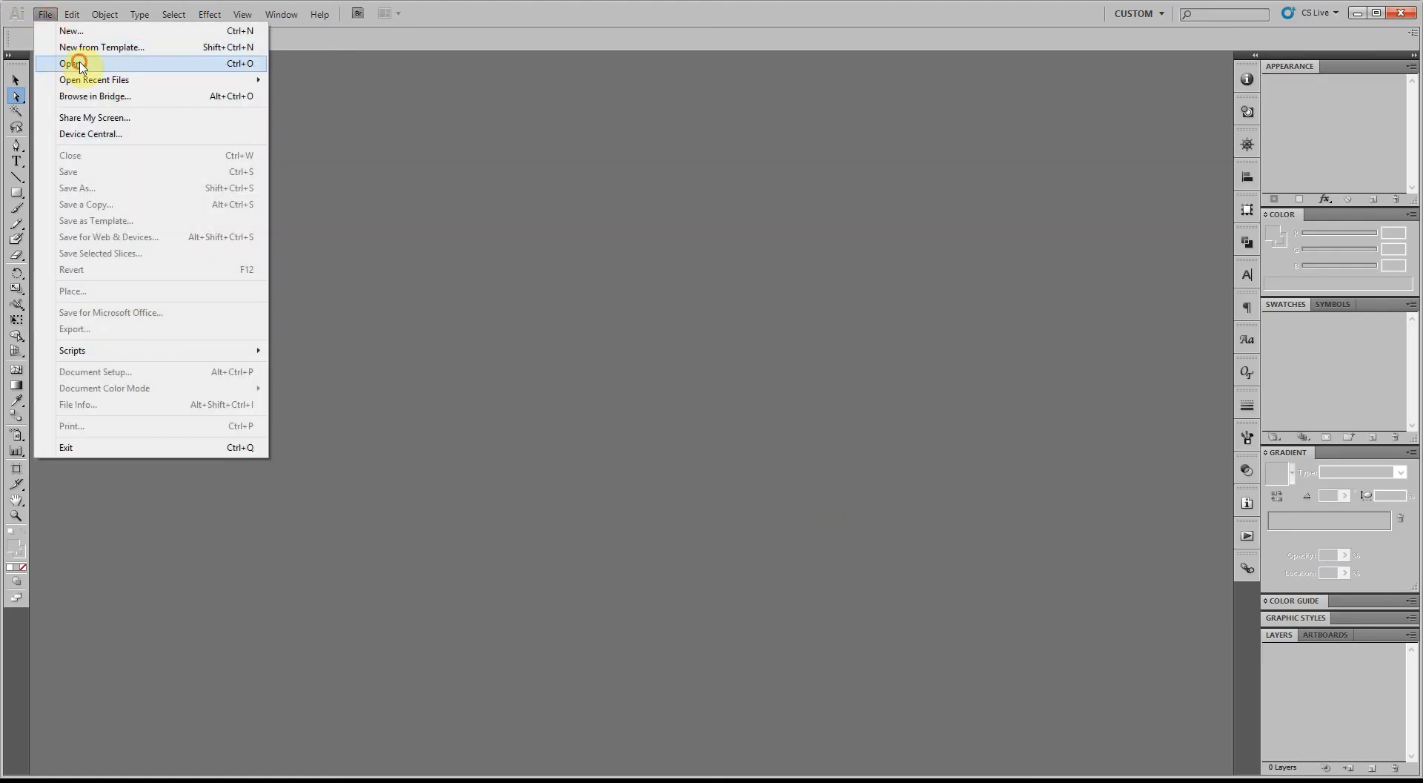
Open YouTube-icon-full_color.pdf in Illustrator
click(73, 63)
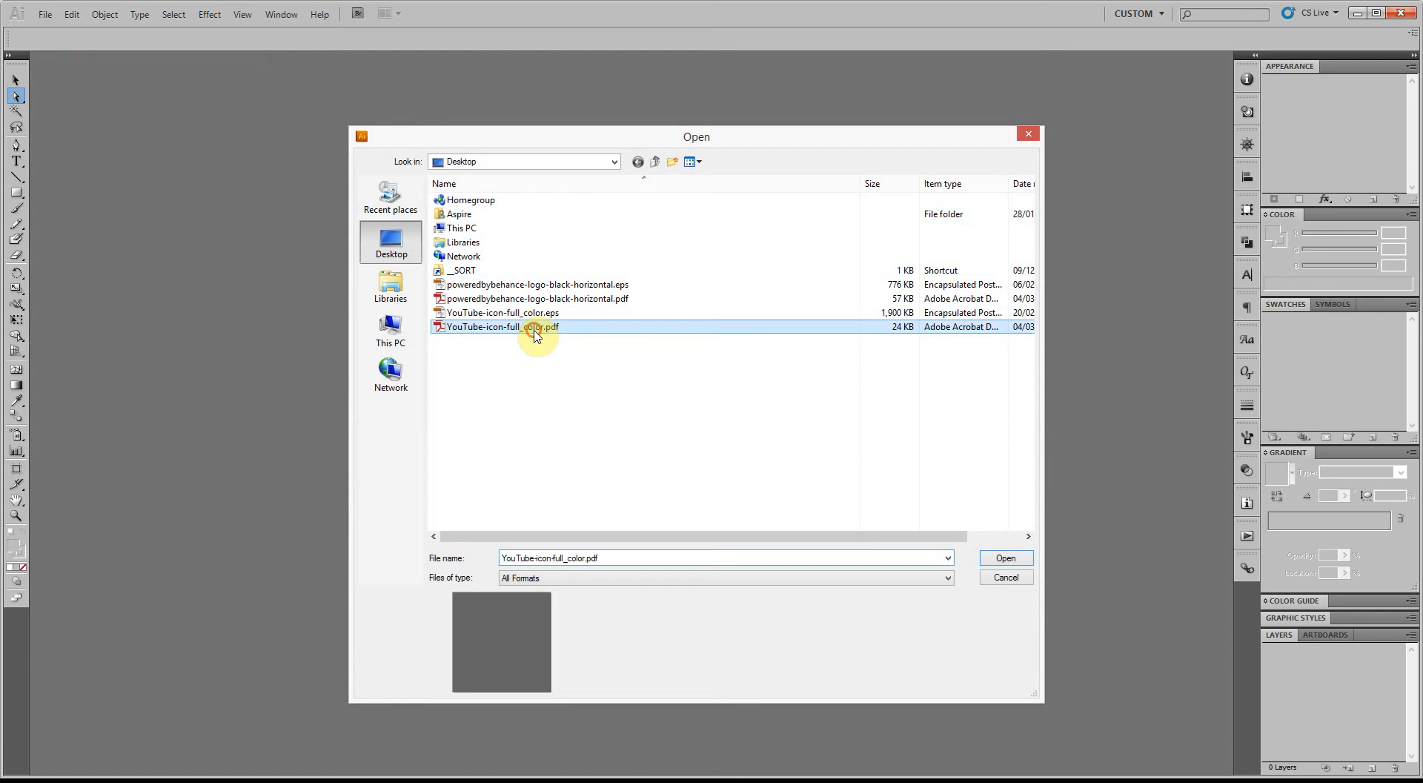
click(1005, 557)
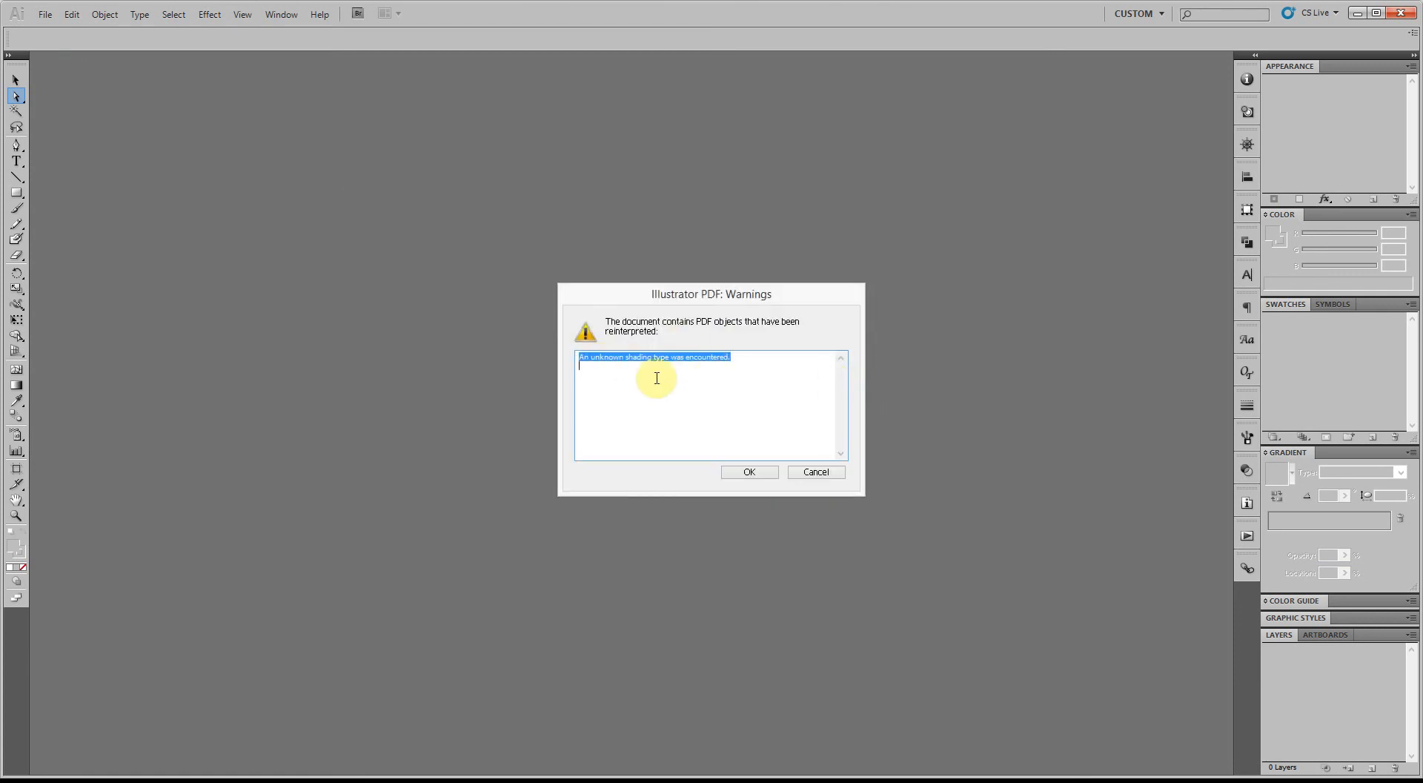
mouse_move(714, 416)
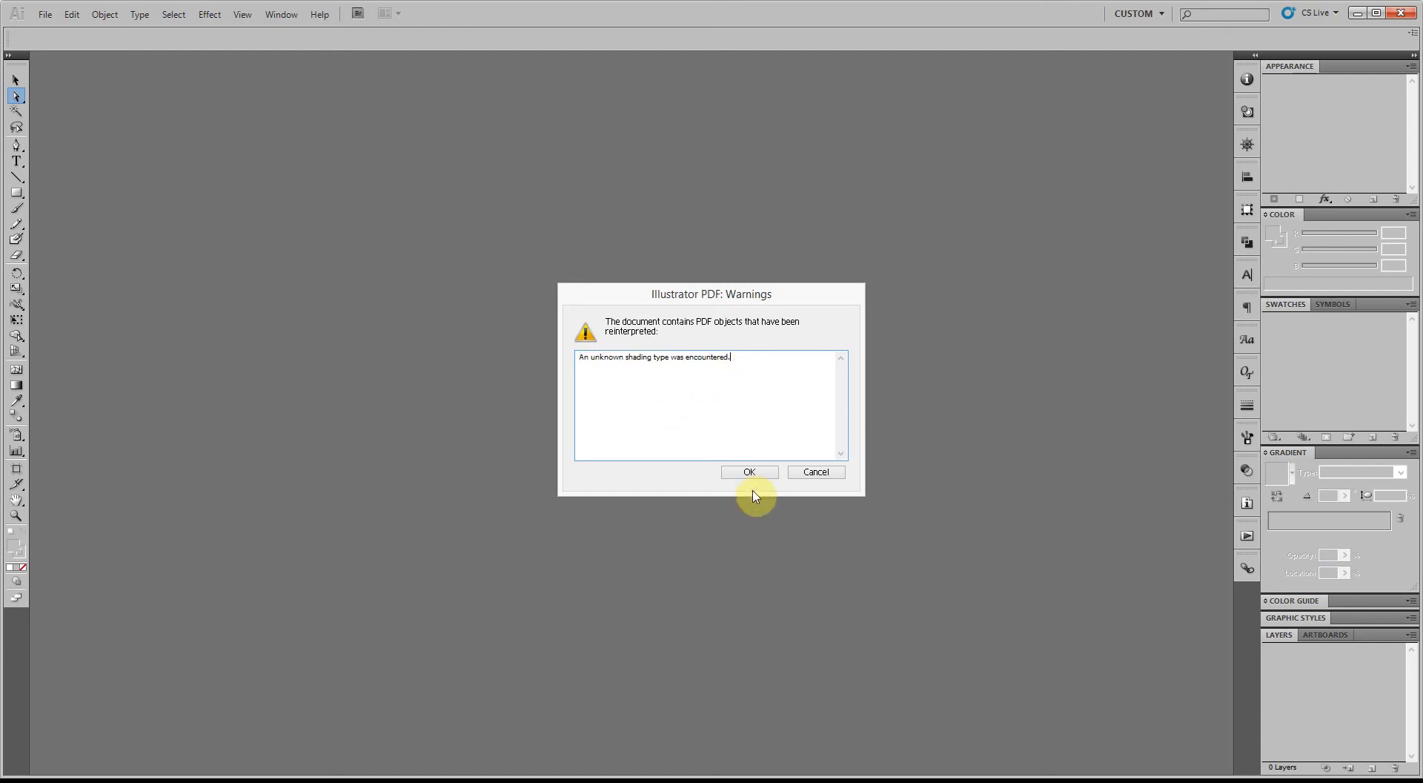
Accept the PDF reinterpretation warning to open the red YouTube play-button icon
click(748, 472)
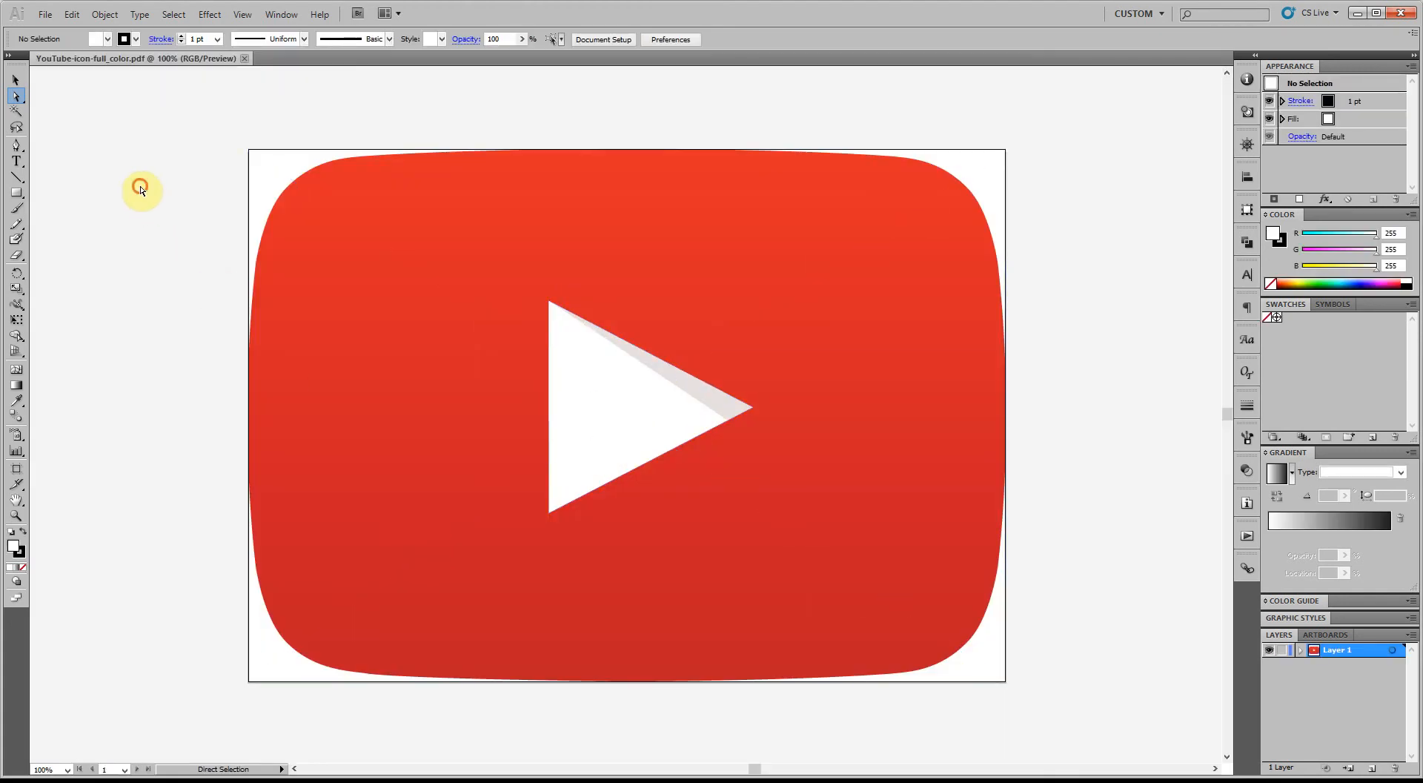
mouse_move(166, 162)
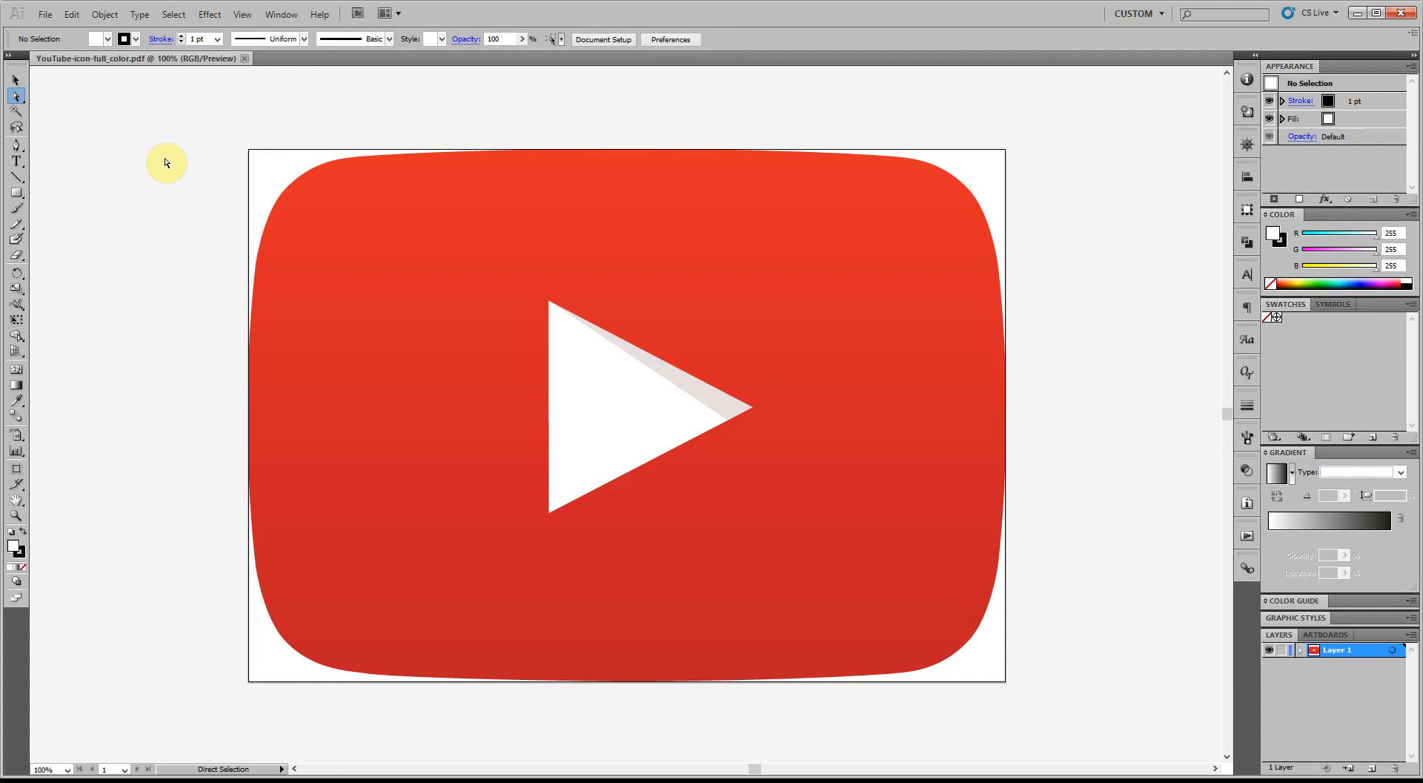
mouse_move(111, 117)
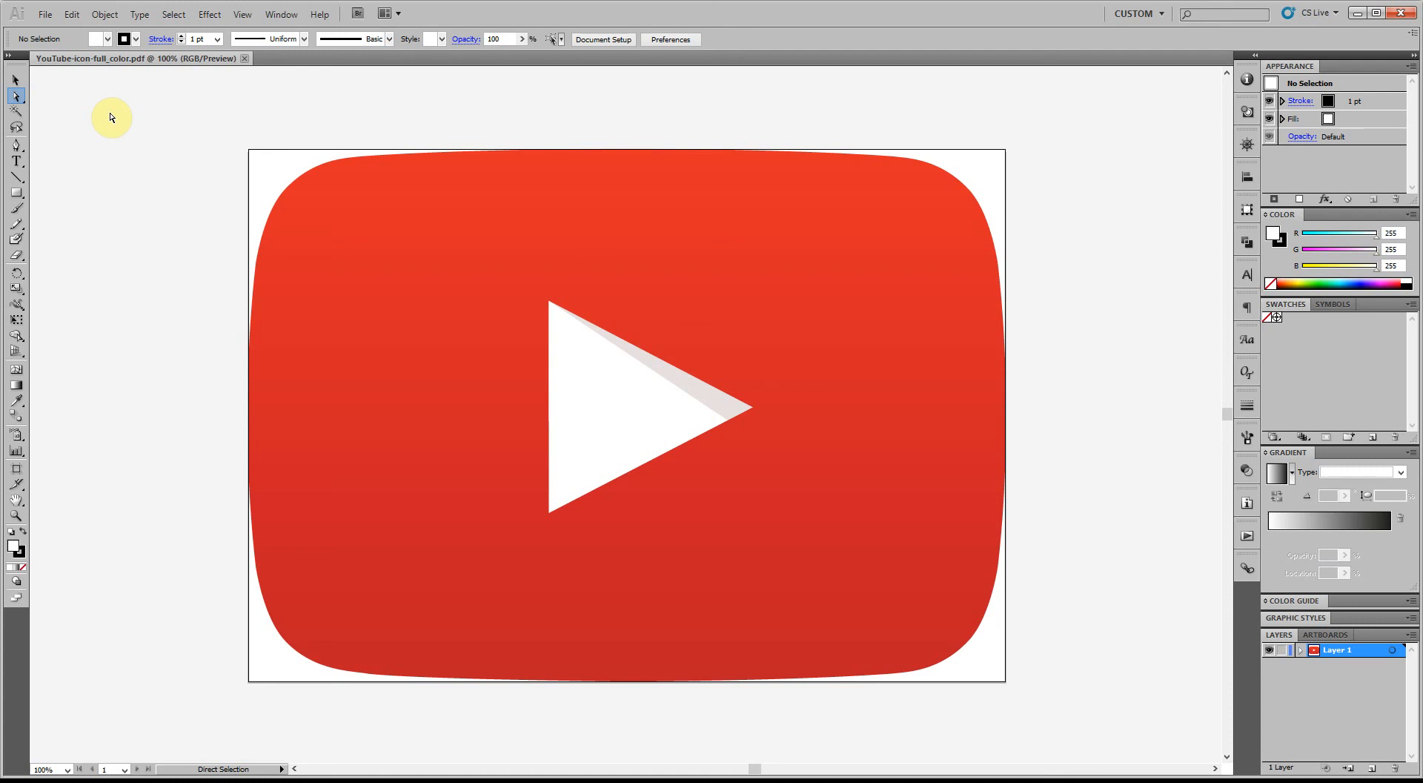
mouse_move(147, 120)
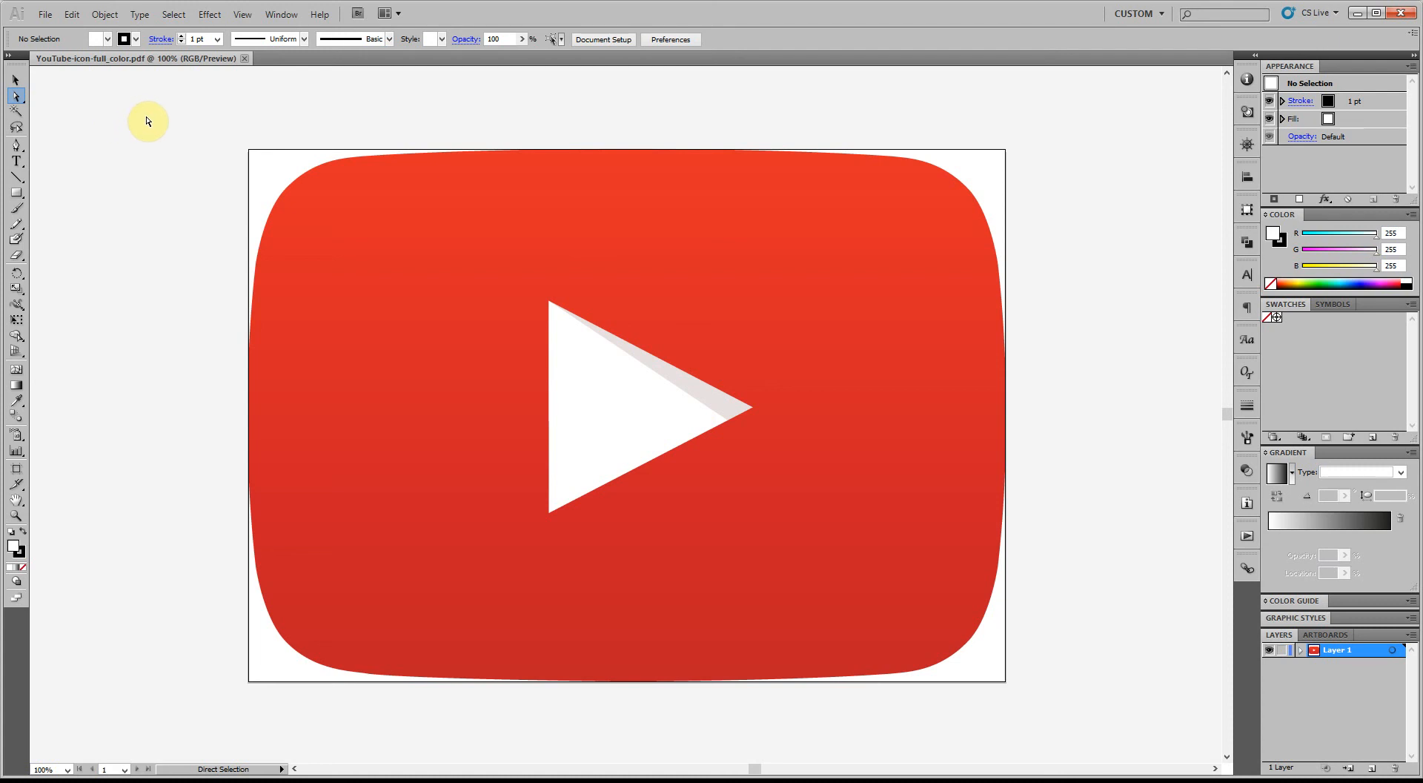